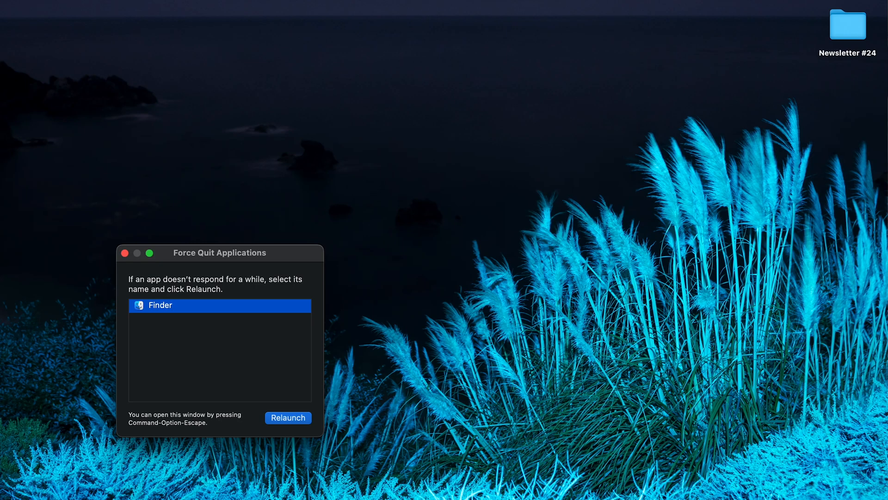
mouse_move(825, 48)
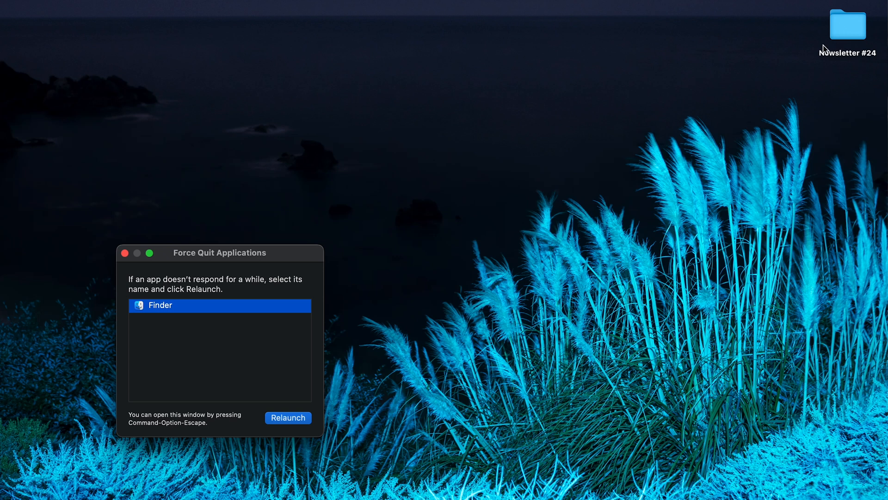
Step: Relaunch the unresponsive Finder from the Force Quit Applications window
click(126, 253)
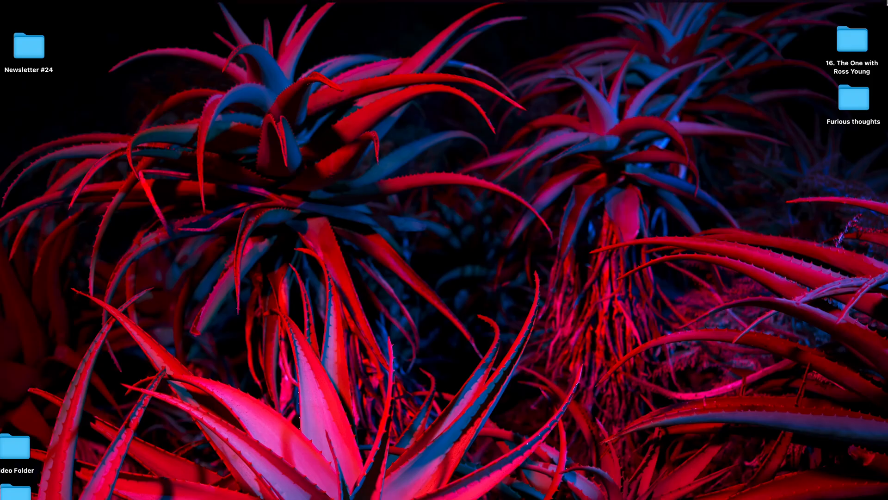
Step: Open Newsletter #24.prproj from its folder so the project loads in Premiere Pro
click(745, 8)
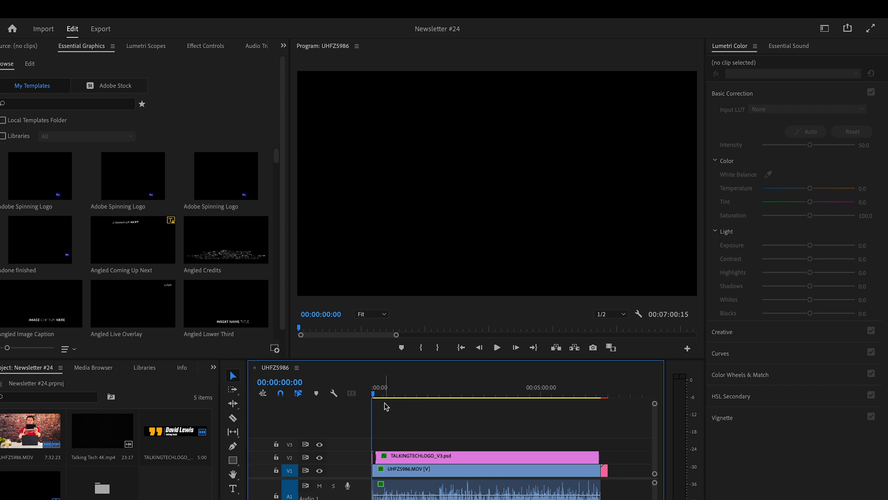
Step: Move the playhead to the end card at 00:06:58:02 and set the sequence out point there
click(592, 387)
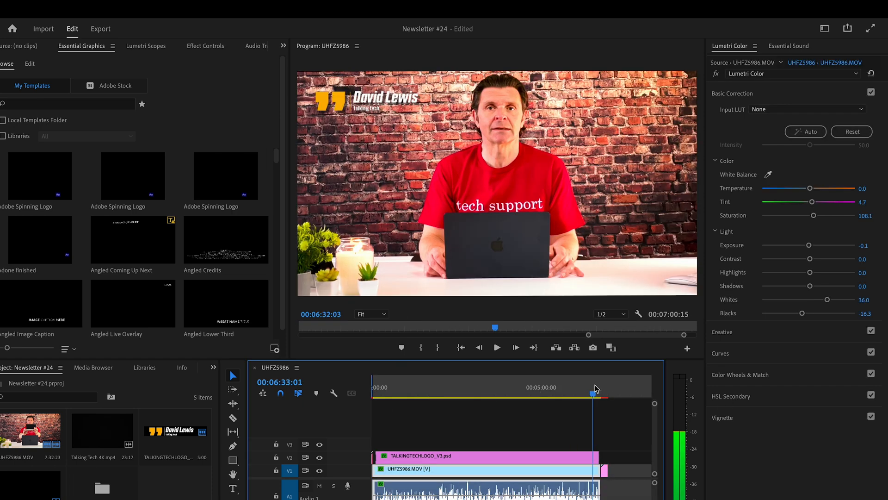
click(610, 395)
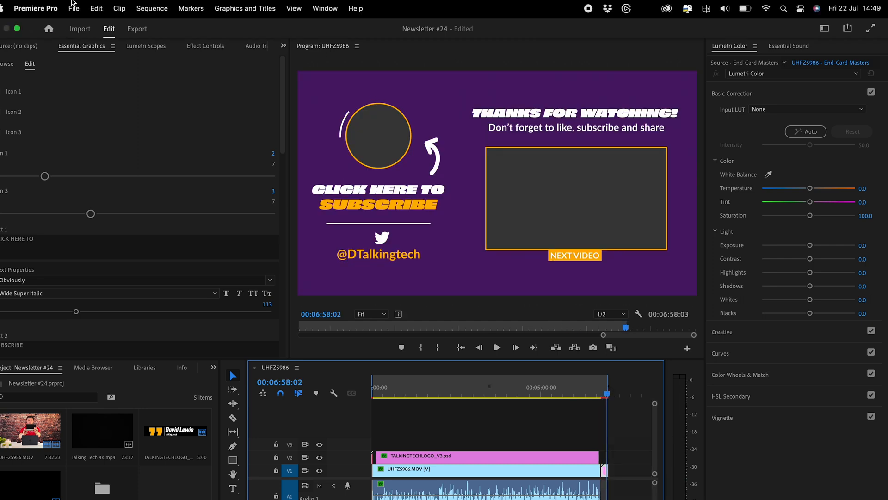
click(152, 7)
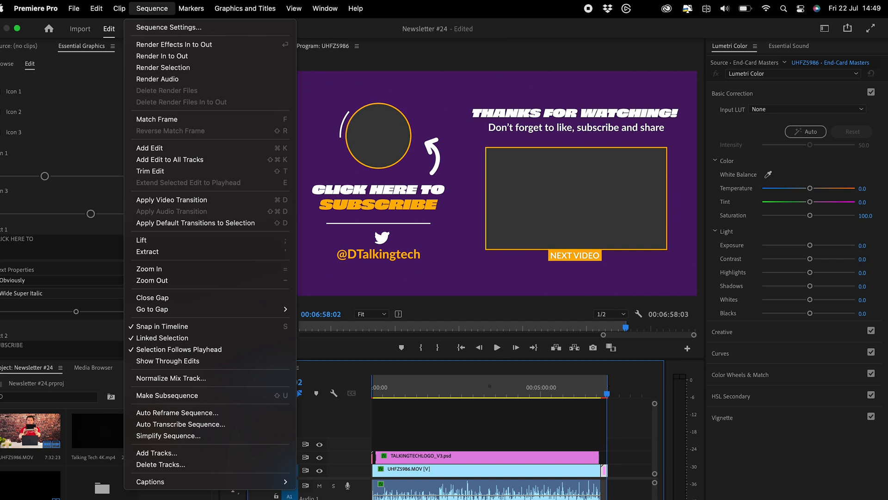
mouse_move(171, 28)
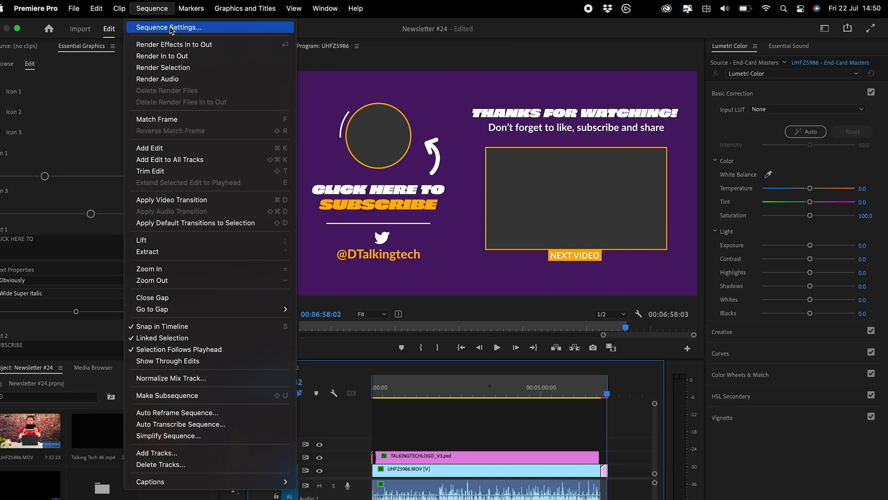
mouse_move(174, 44)
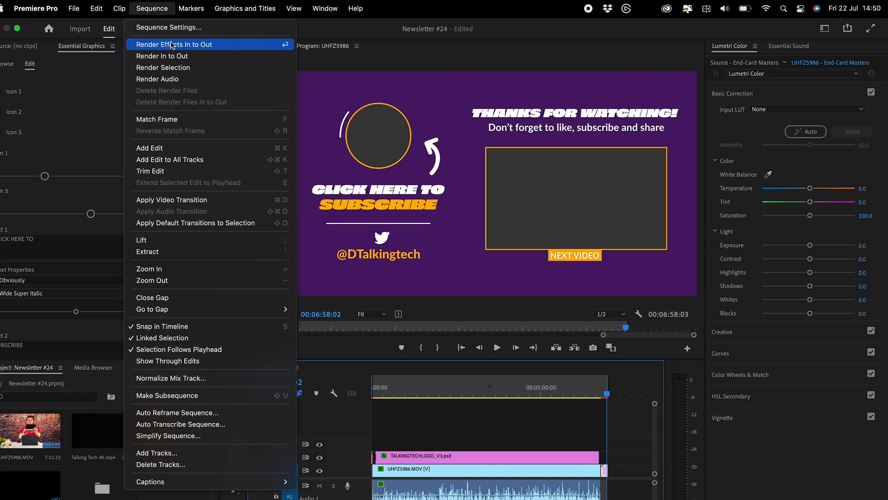
Step: Render Effects In to Out for the marked range of the sequence
click(174, 44)
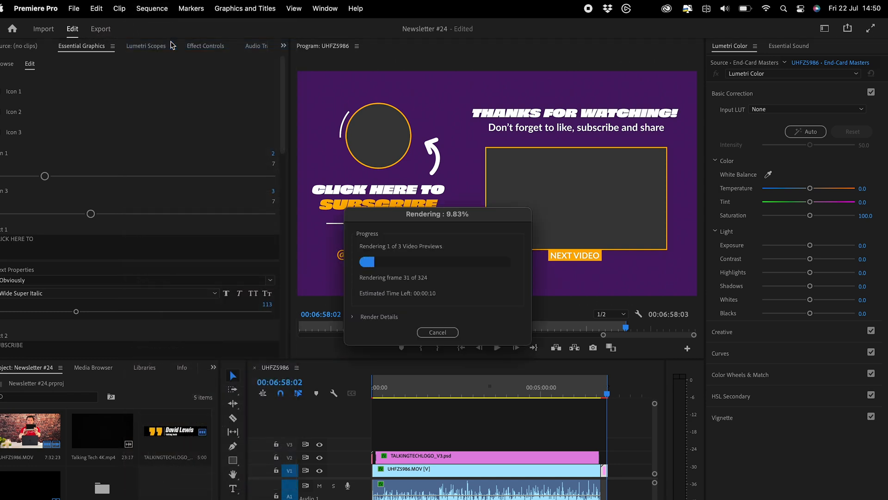